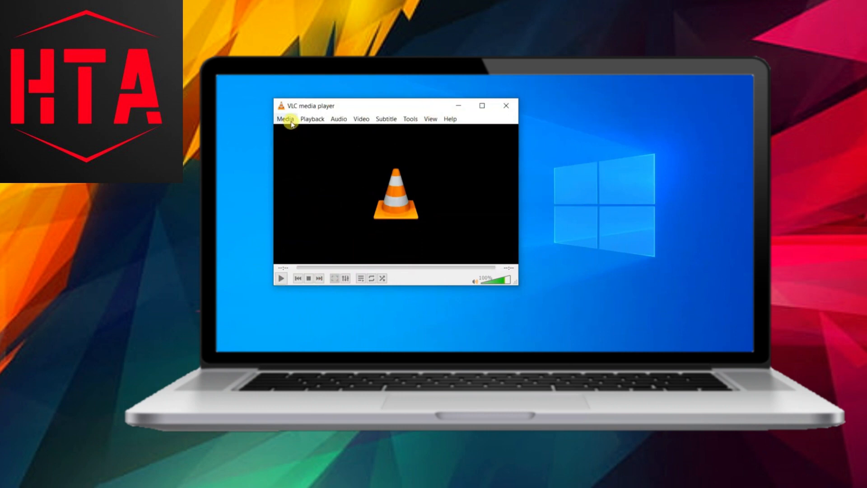
Add the Venom 4 Full Movie file from E:\Videos to VLC's Stream media dialog
left_click(285, 119)
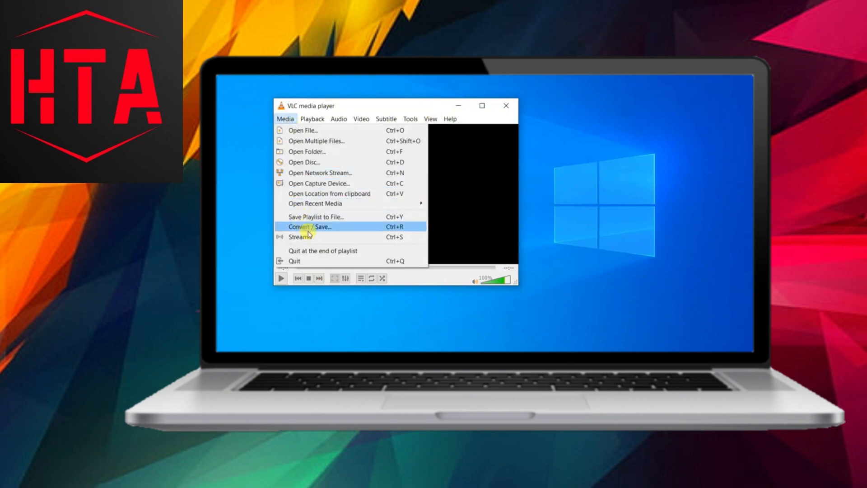
left_click(309, 227)
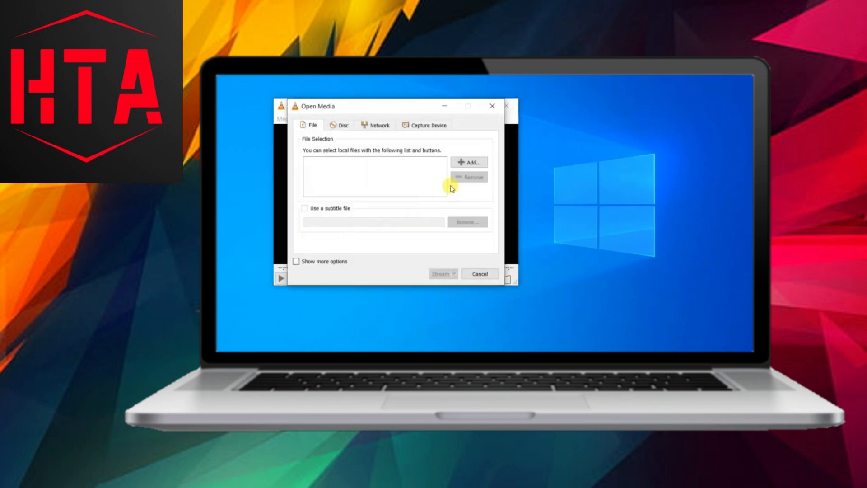
left_click(468, 162)
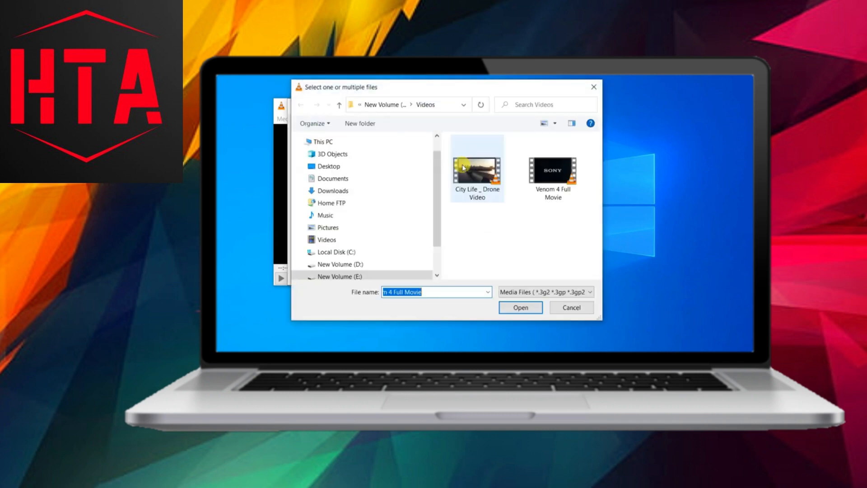
left_click(553, 170)
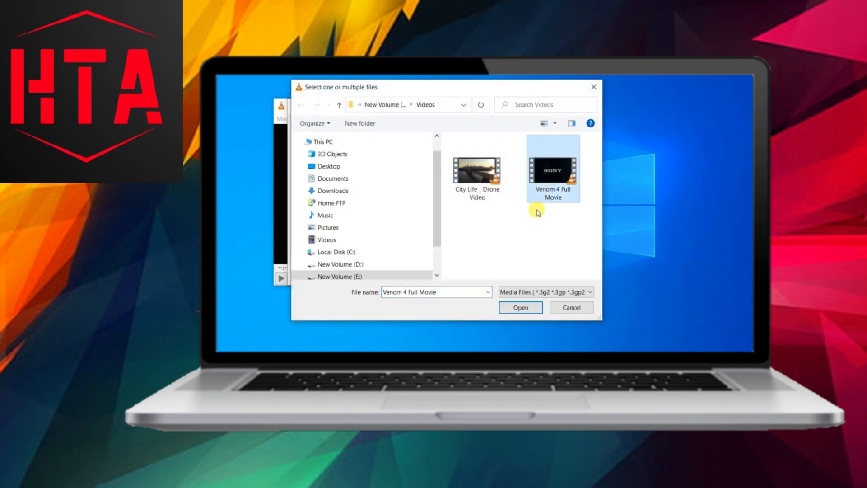
left_click(521, 307)
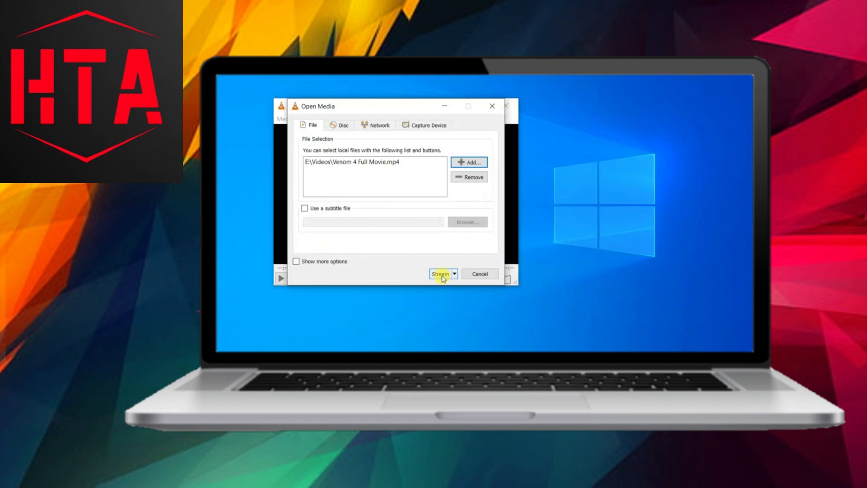
Confirm the movie as the stream source and choose HTTP as the new destination type
left_click(439, 273)
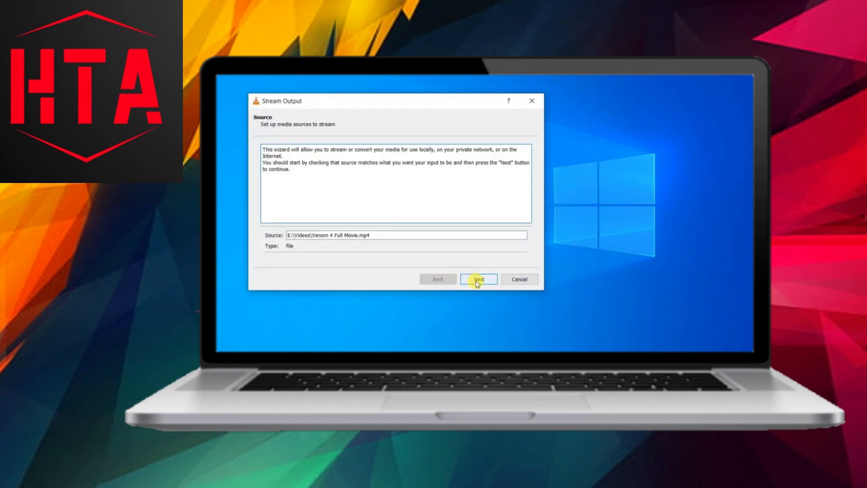
left_click(479, 279)
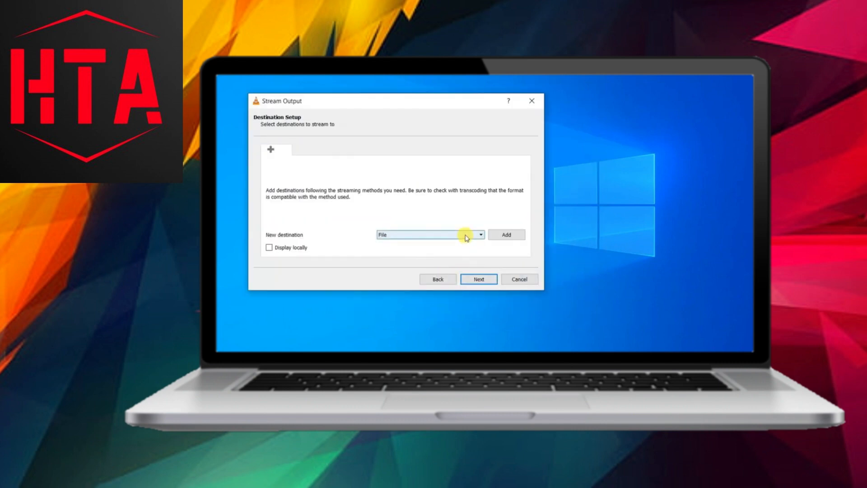
left_click(481, 234)
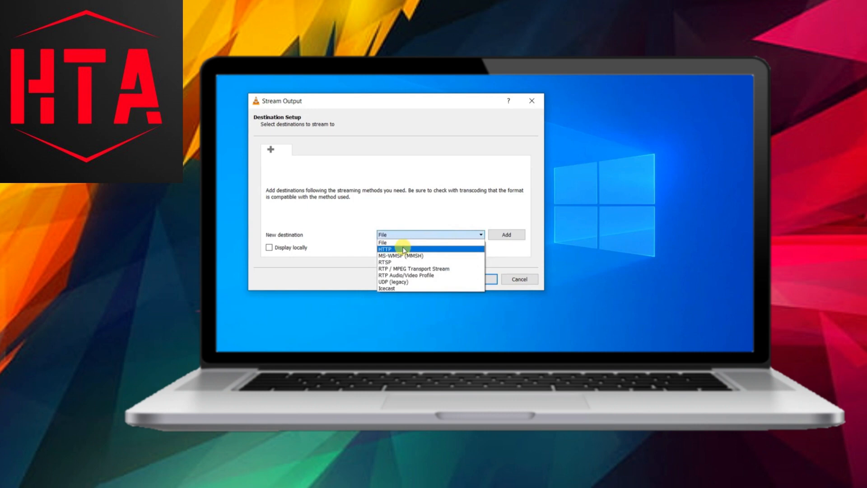
left_click(399, 249)
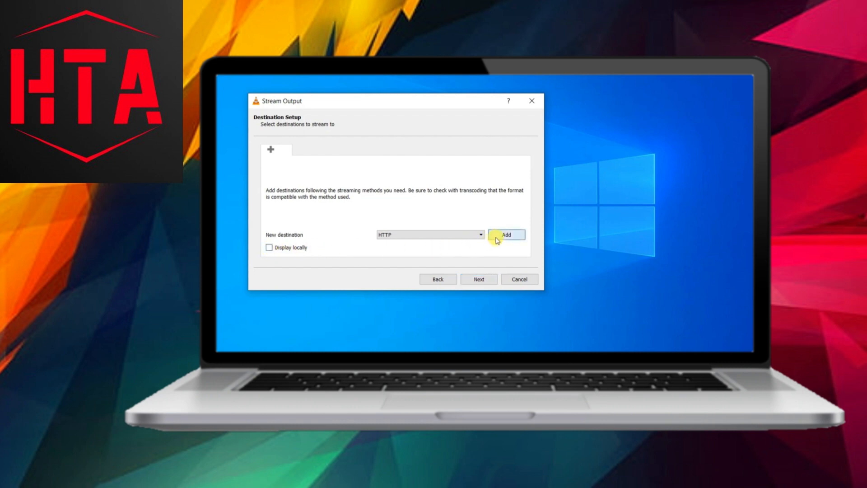
Add the HTTP destination with port 8080, leaving the path at '/', and proceed to transcoding
left_click(506, 234)
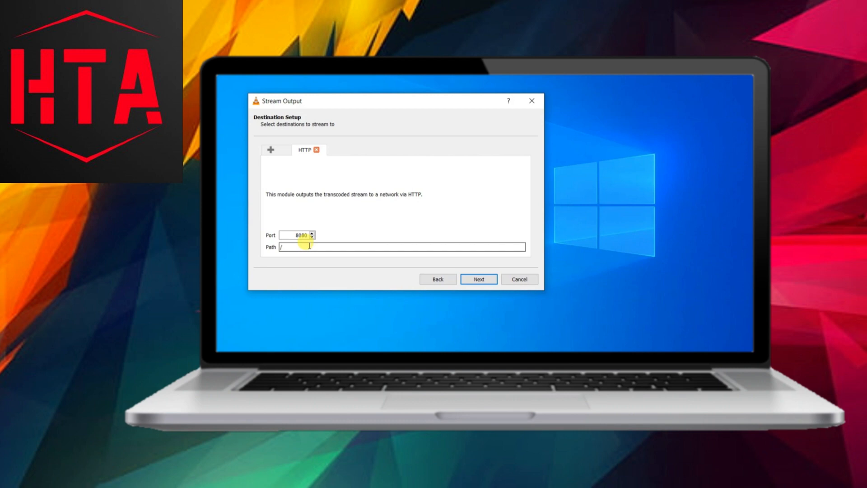
type("192.168.0.105")
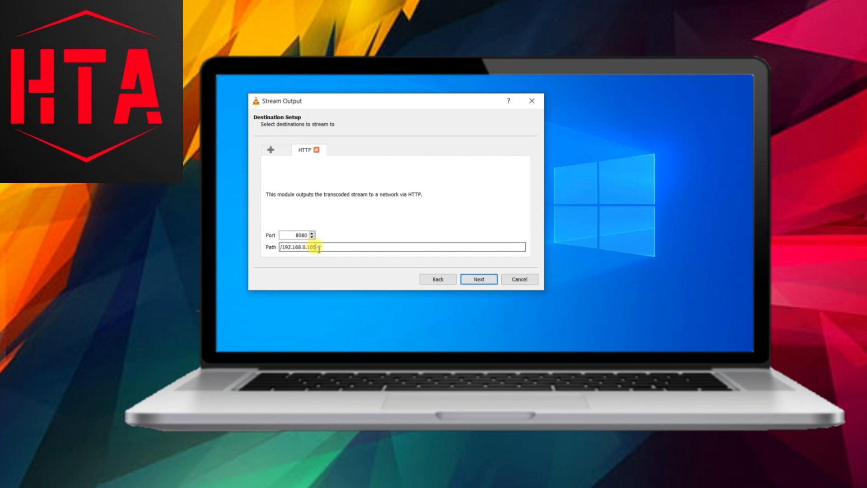
key("BackSpace")
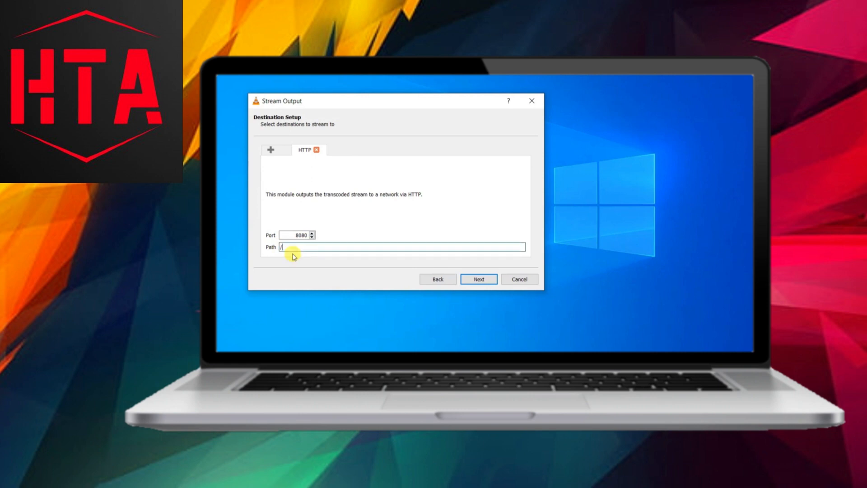
left_click(478, 279)
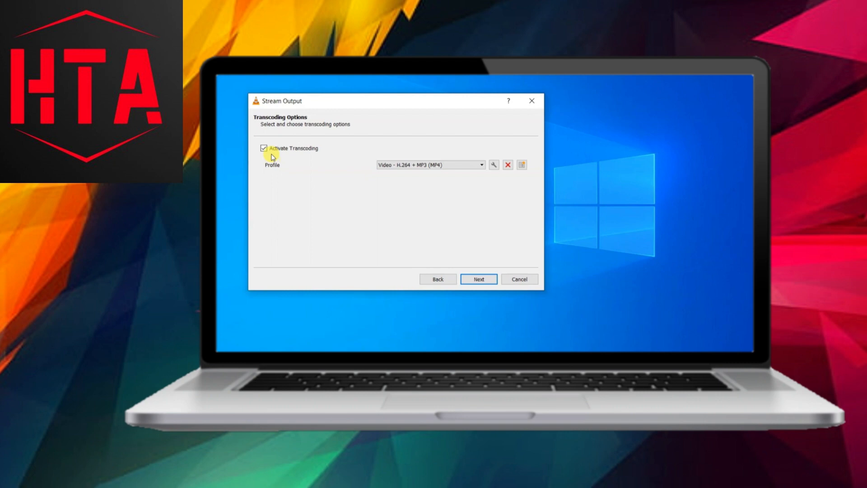
Uncheck Activate Transcoding and start the HTTP stream of the movie
left_click(264, 148)
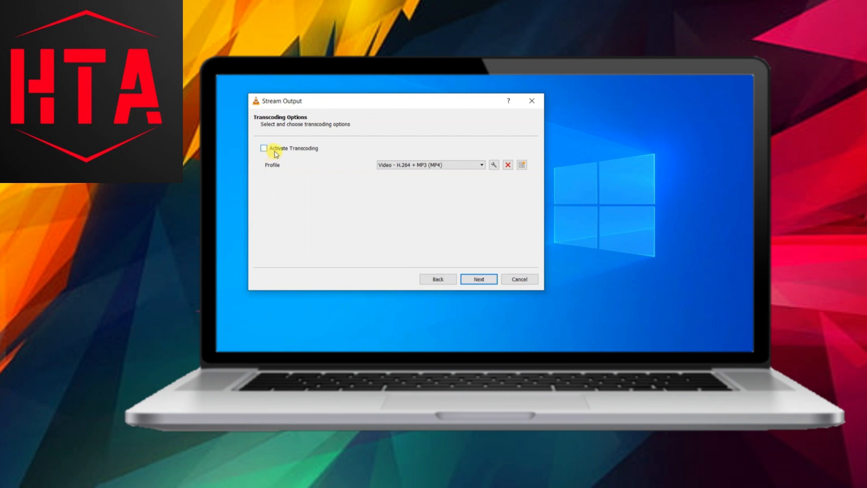
left_click(479, 279)
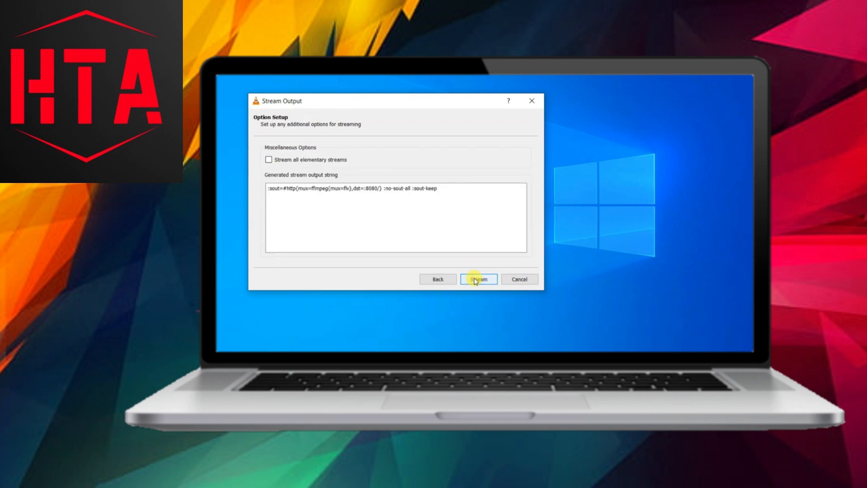
left_click(478, 279)
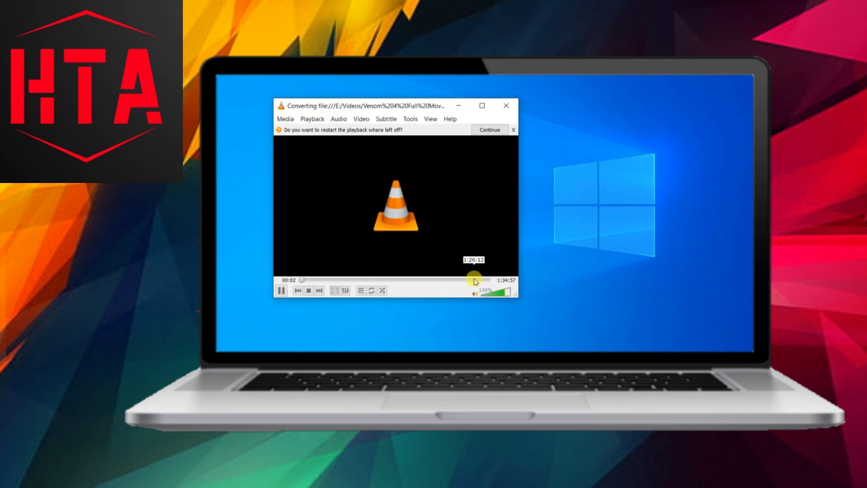
left_click(490, 129)
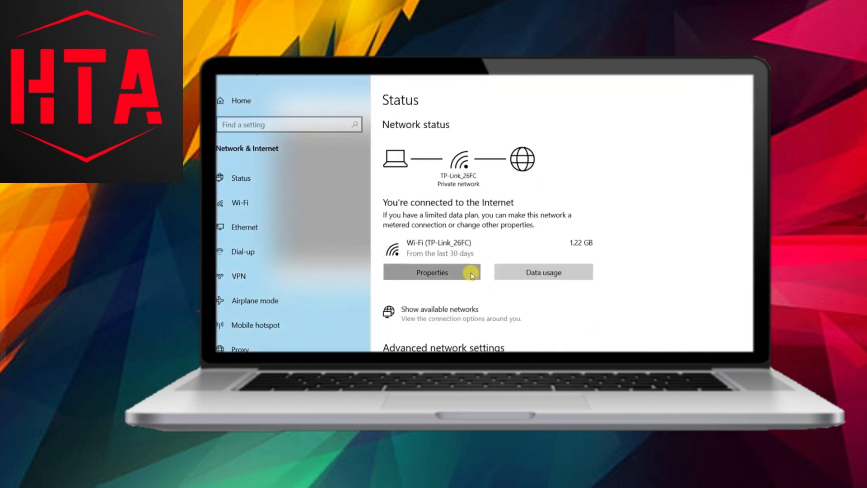
Open the TP-Link_26FC Wi-Fi properties to read the IPv4 address 192.168.0.103
left_click(432, 272)
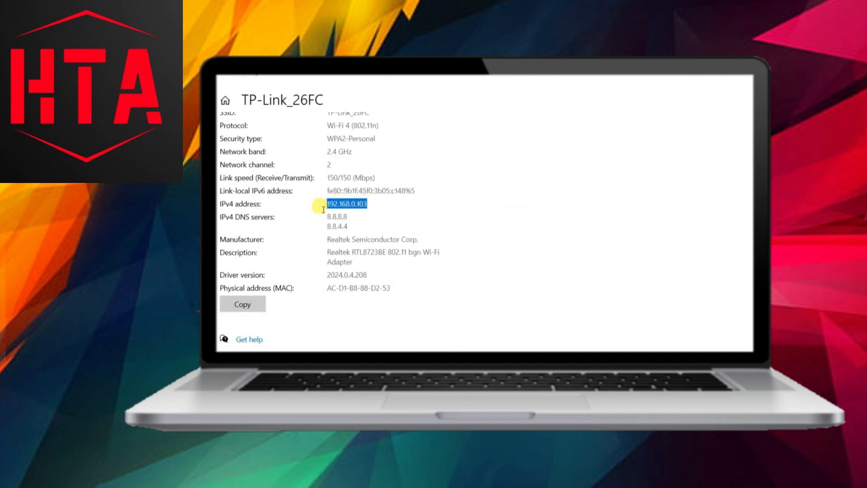
mouse_move(359, 216)
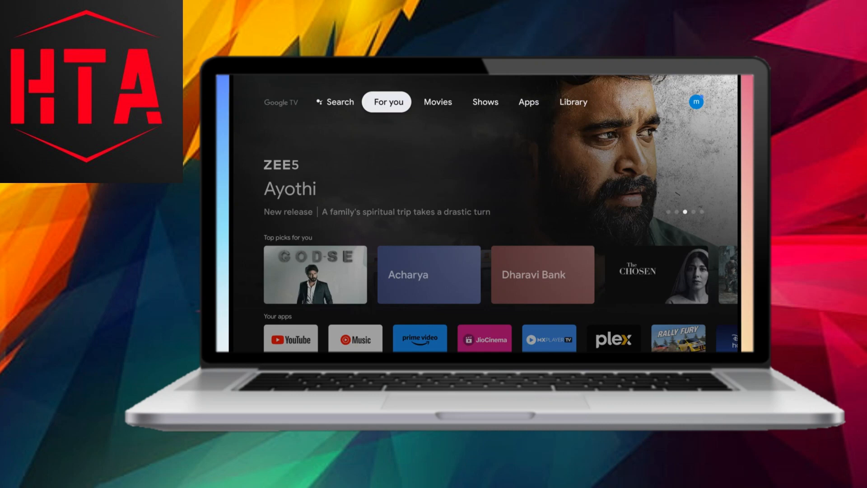
Go to Google TV's Apps section, scroll Your apps and launch VLC
left_click(438, 102)
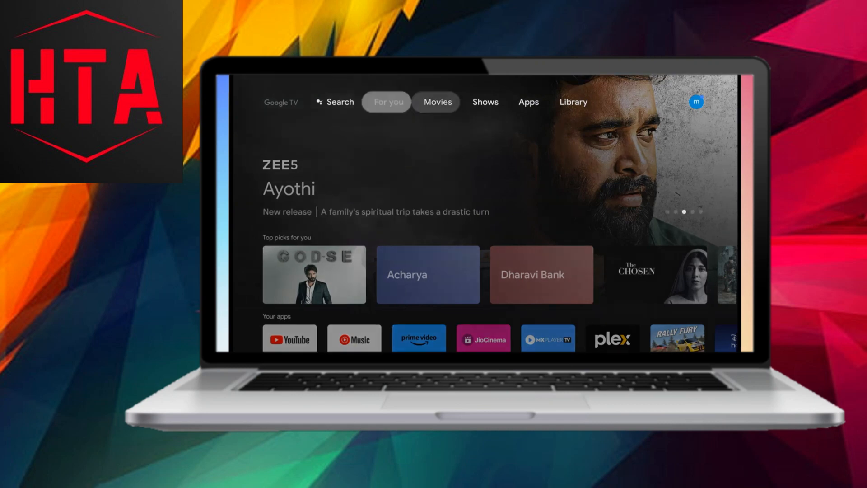
left_click(528, 102)
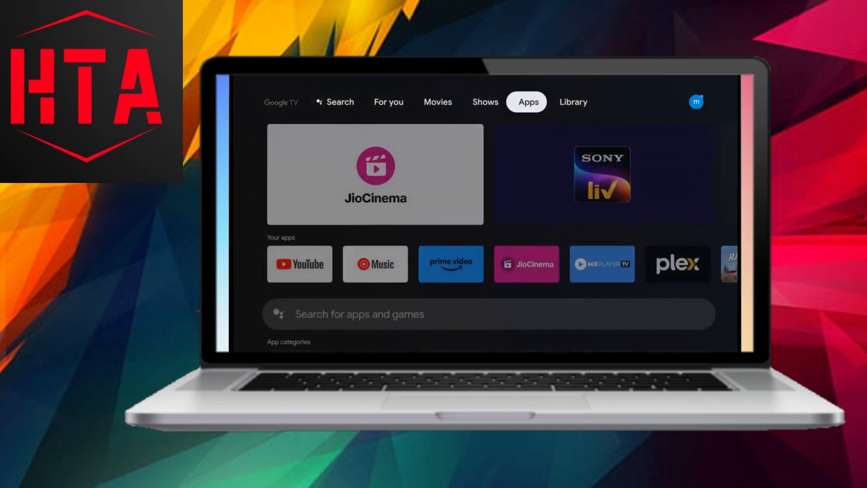
scroll("down", 3)
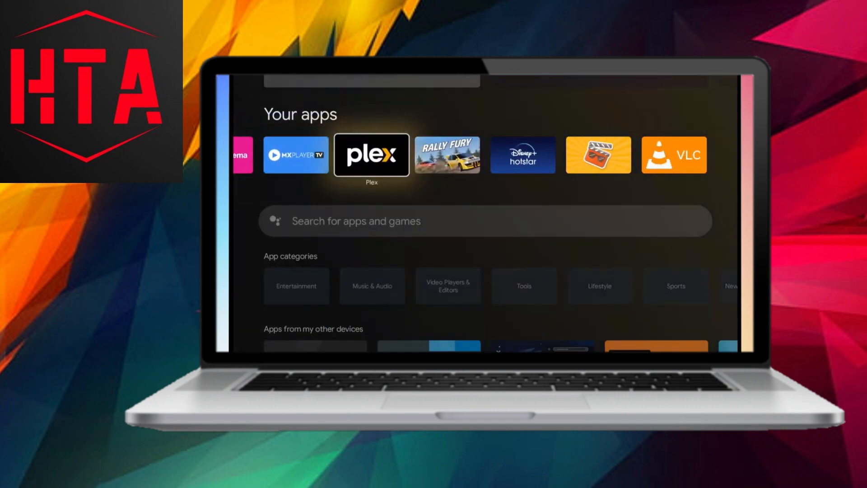
mouse_move(675, 154)
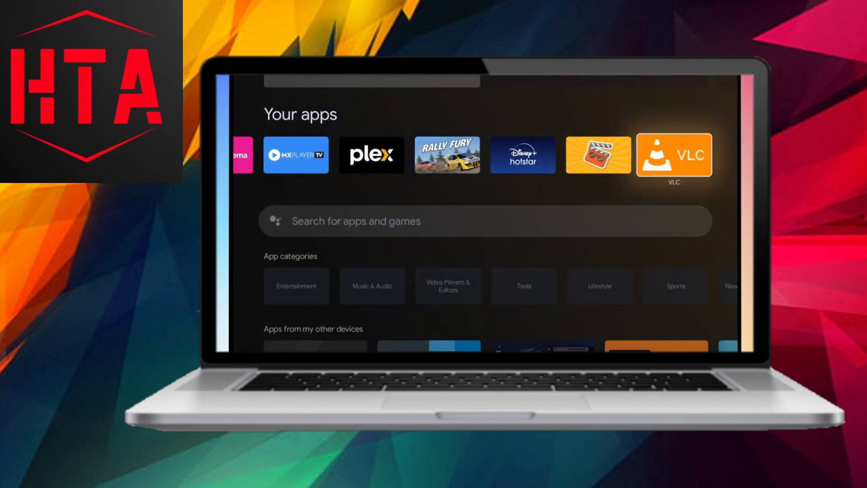
left_click(674, 155)
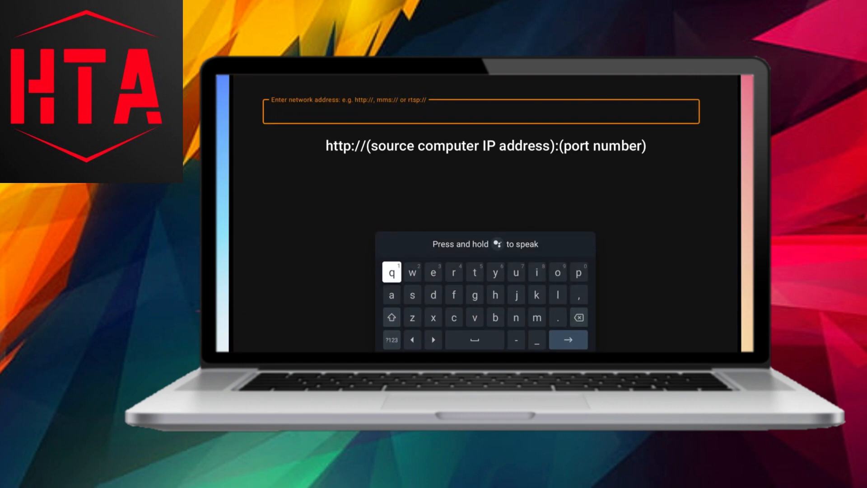
type("http:")
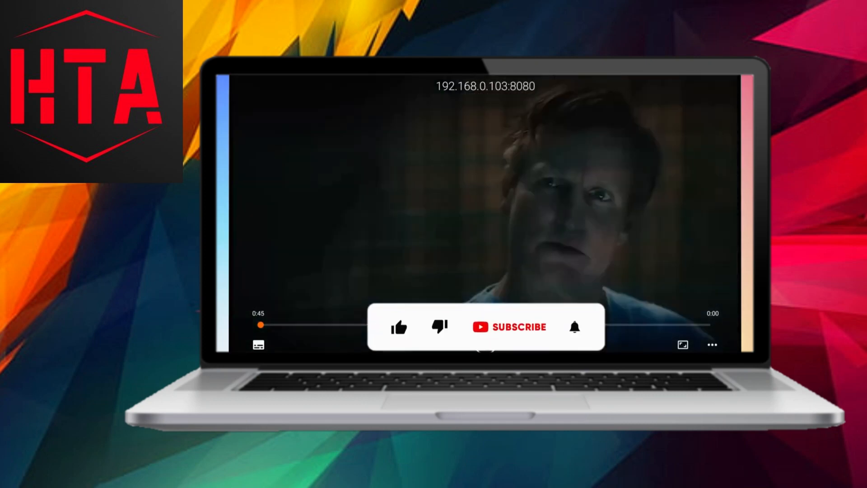
left_click(516, 328)
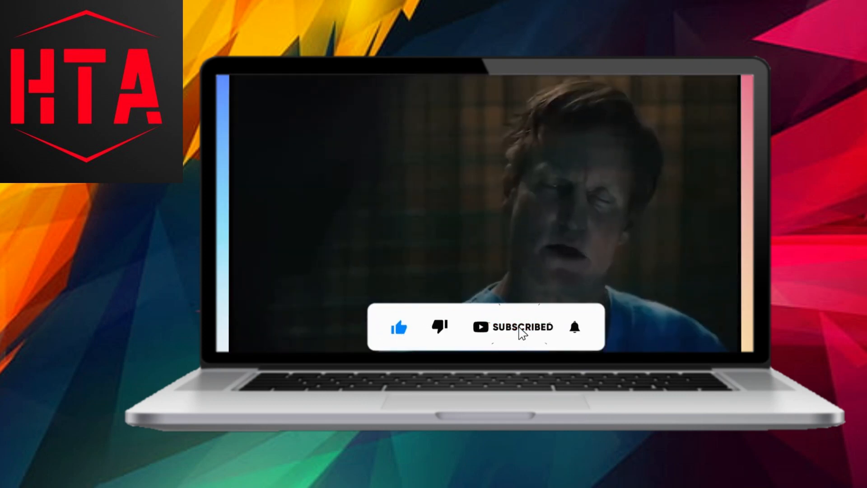